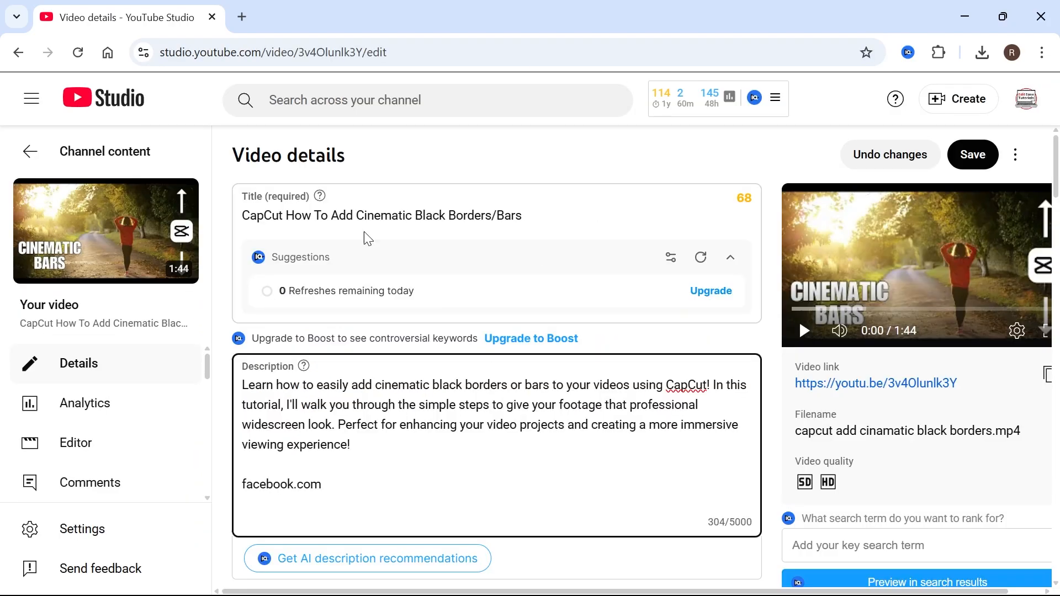
{"action": "mouse_move", "coordinate": [266, 387]}
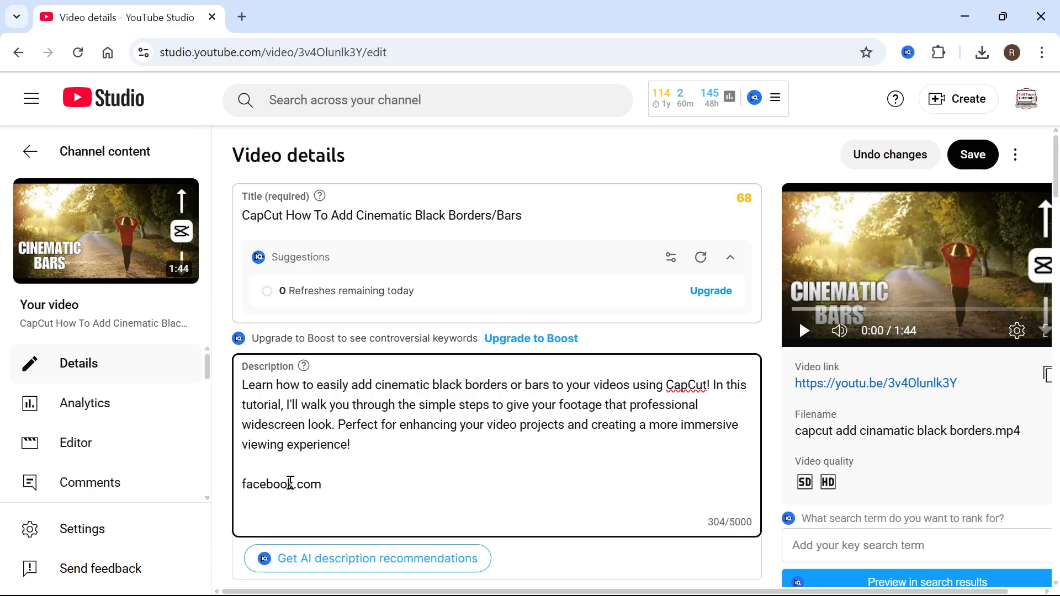
- Reach the channel status and features settings from the account menu
{"action": "left_click", "coordinate": [322, 484]}
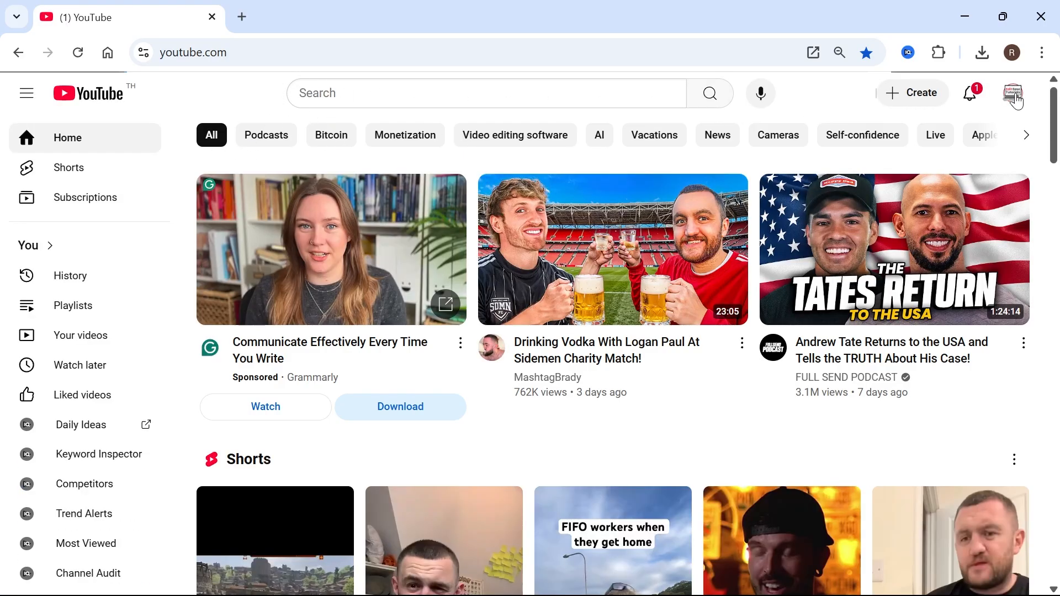
{"action": "left_click", "coordinate": [1013, 93]}
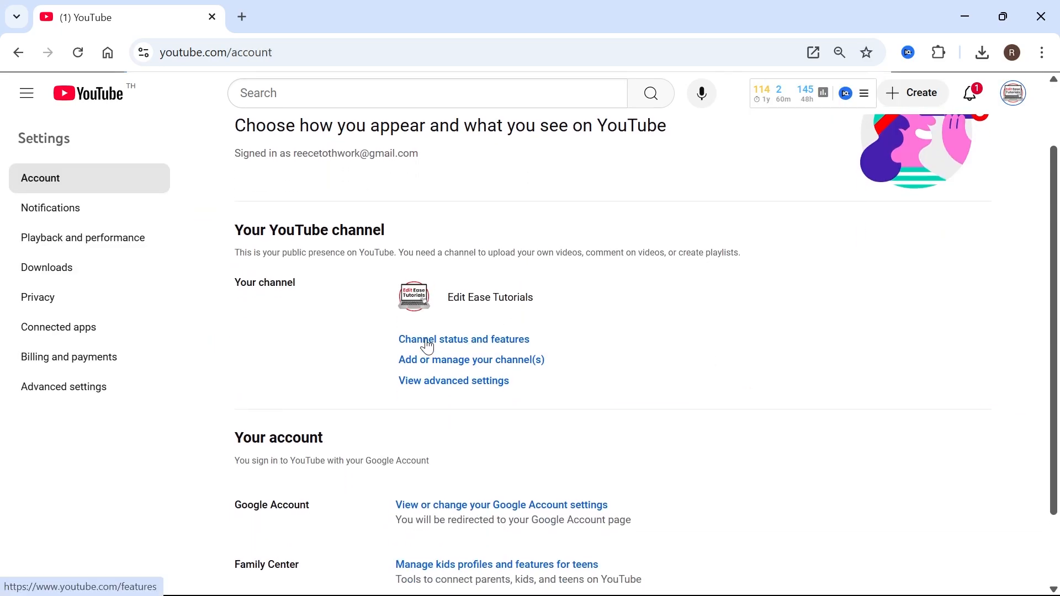
{"action": "left_click", "coordinate": [464, 339]}
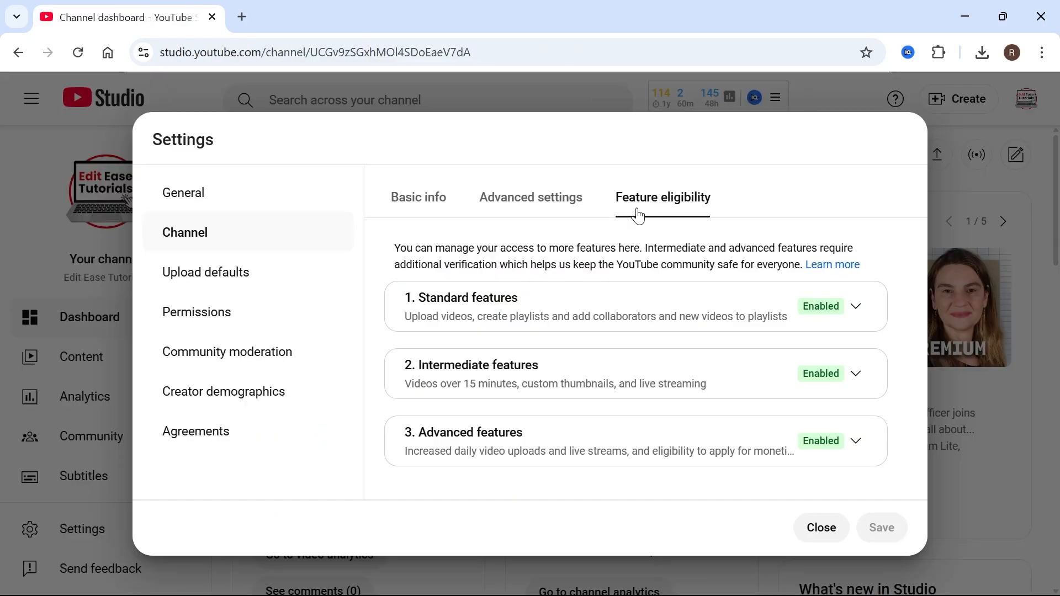
{"action": "mouse_move", "coordinate": [414, 433]}
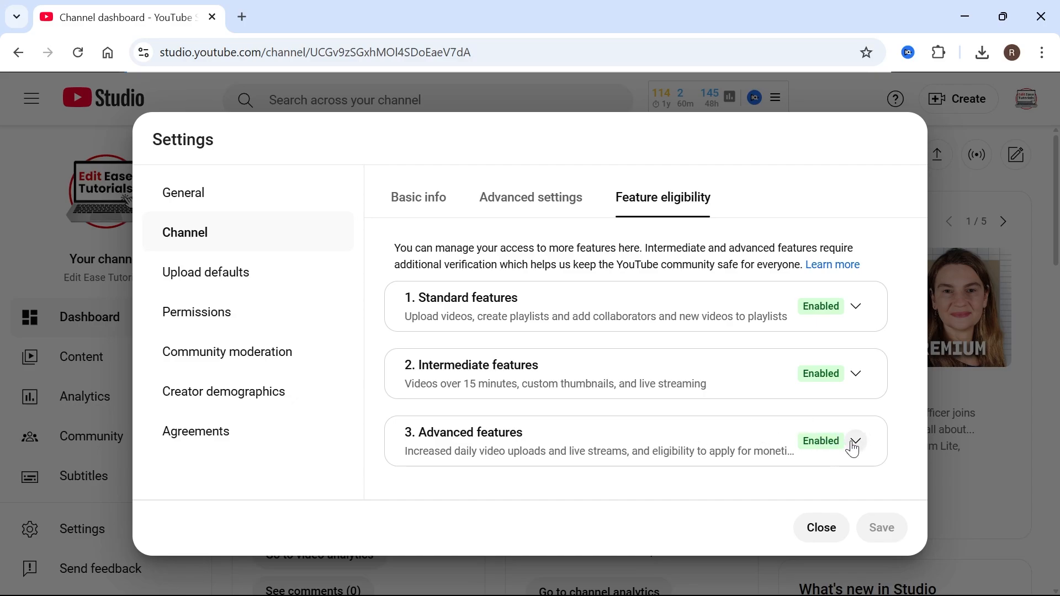
- Expand Advanced features and review its list, including external links in descriptions, and met requirements
{"action": "left_click", "coordinate": [853, 444]}
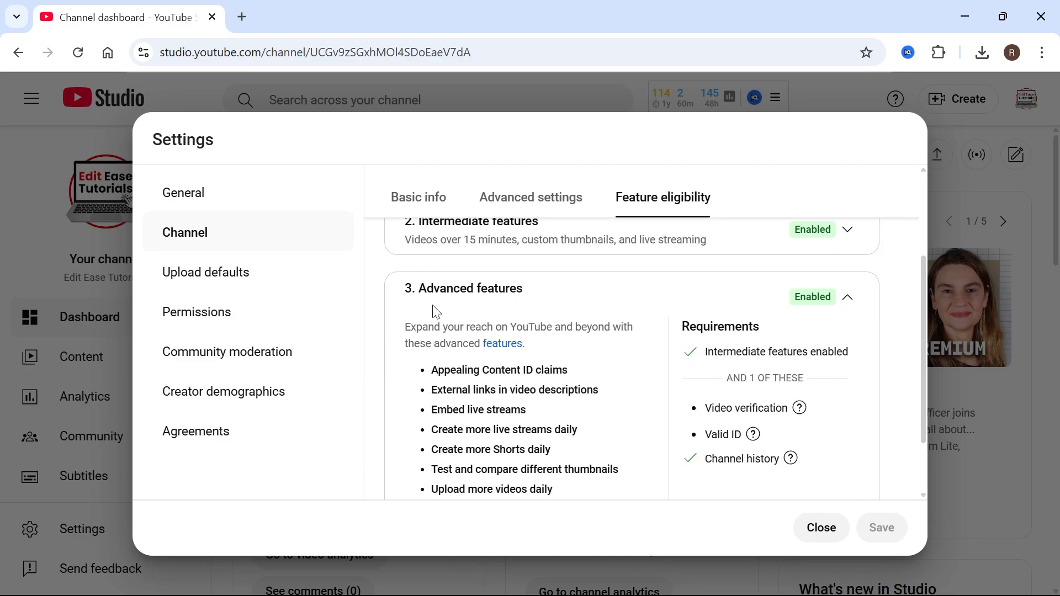
{"action": "scroll", "scroll_direction": "down", "scroll_amount": 3}
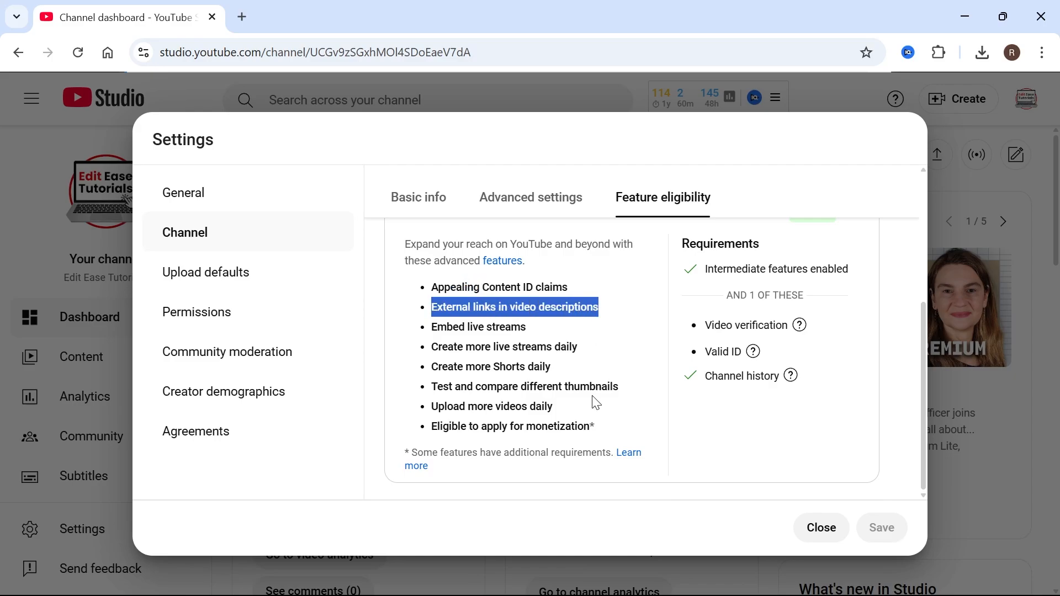
{"action": "scroll", "scroll_direction": "up", "scroll_amount": 3}
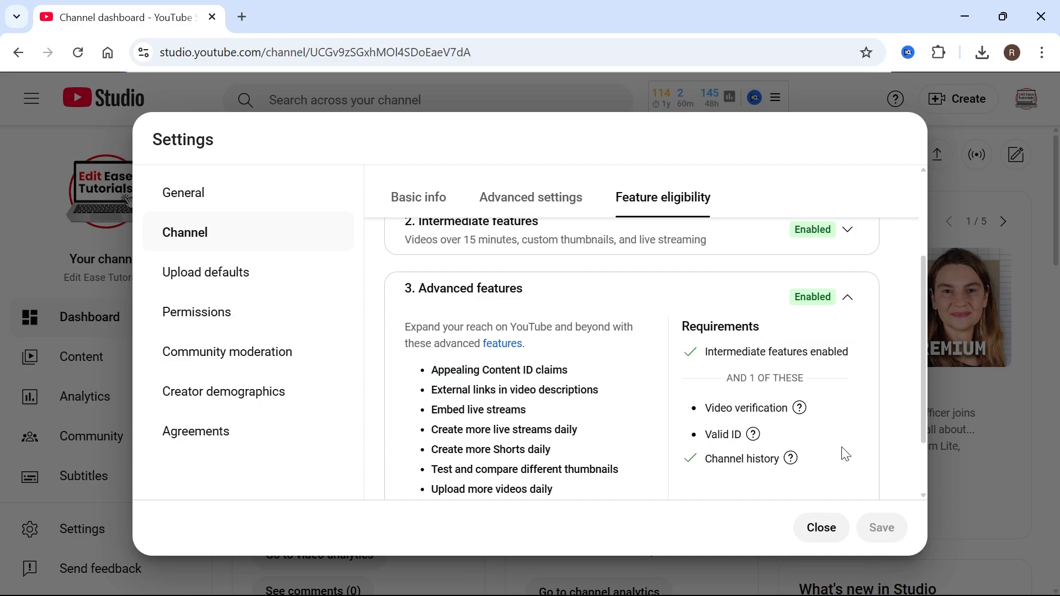
{"action": "mouse_move", "coordinate": [730, 540]}
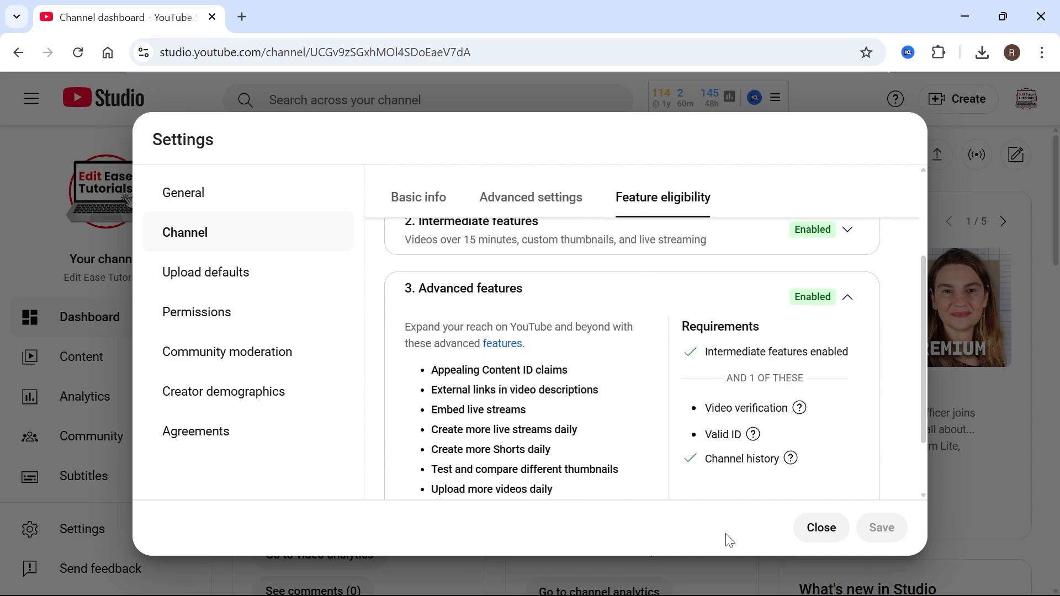
{"action": "mouse_move", "coordinate": [679, 456]}
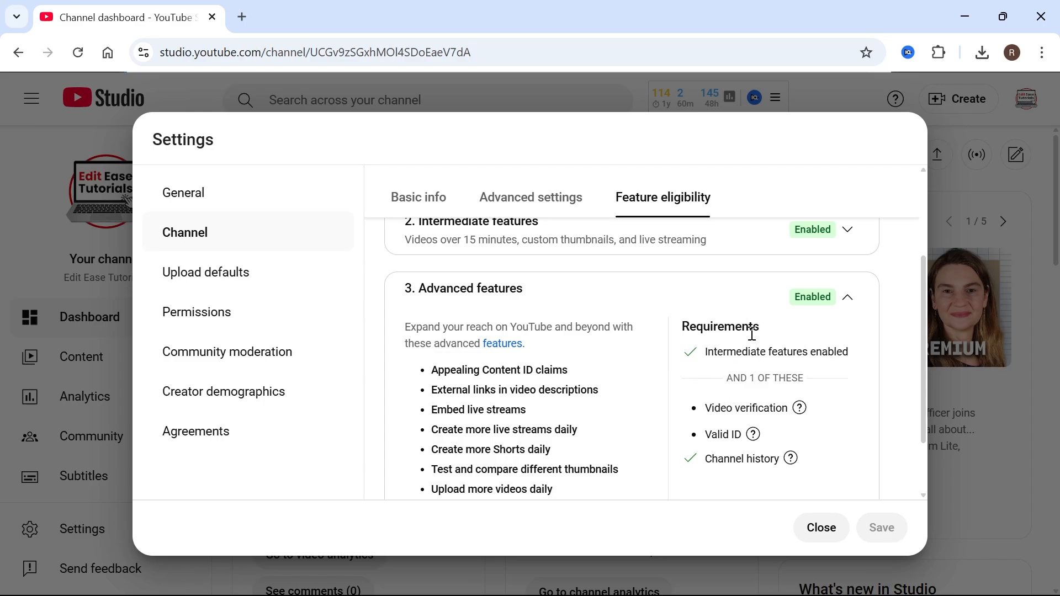
{"action": "mouse_move", "coordinate": [755, 357]}
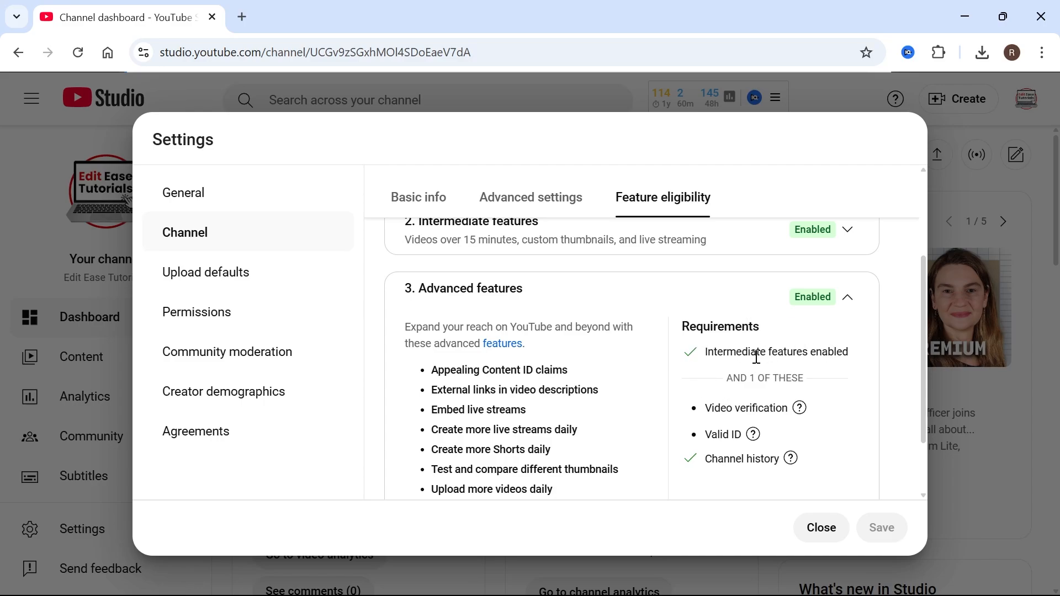
{"action": "mouse_move", "coordinate": [765, 454]}
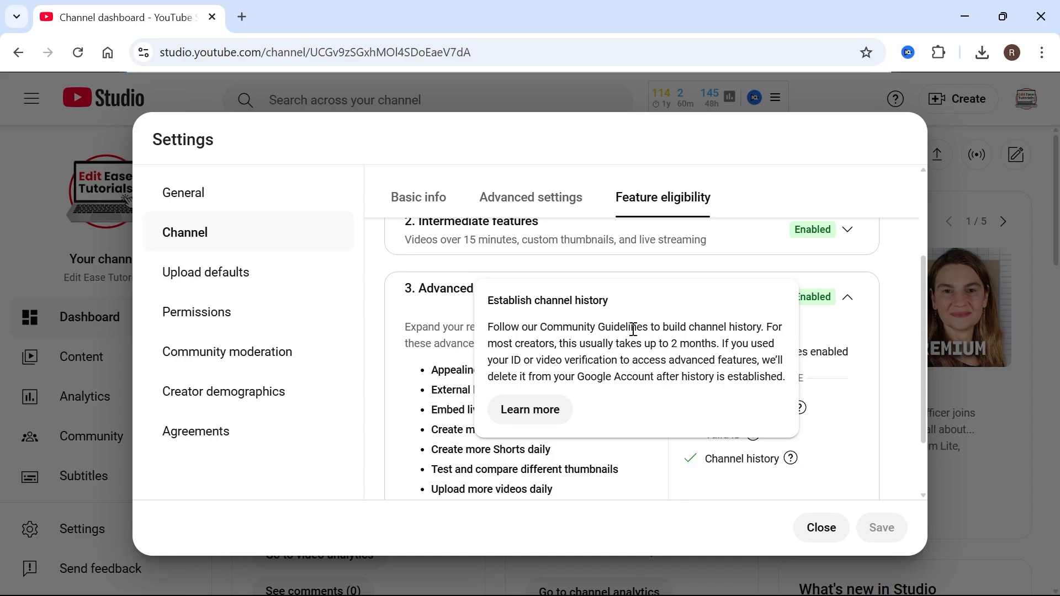
{"action": "mouse_move", "coordinate": [670, 343]}
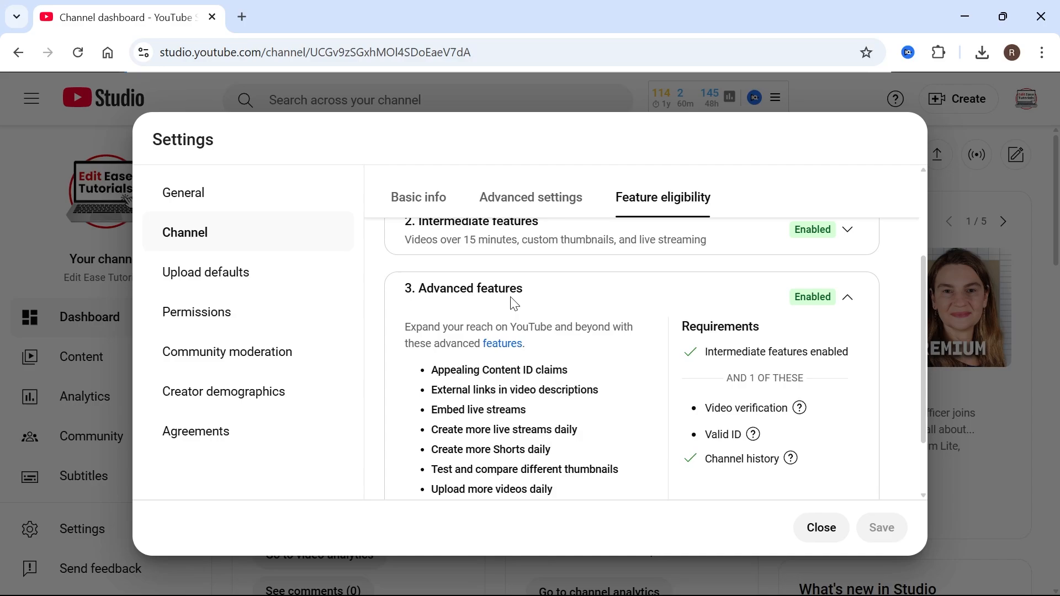
{"action": "mouse_move", "coordinate": [751, 330]}
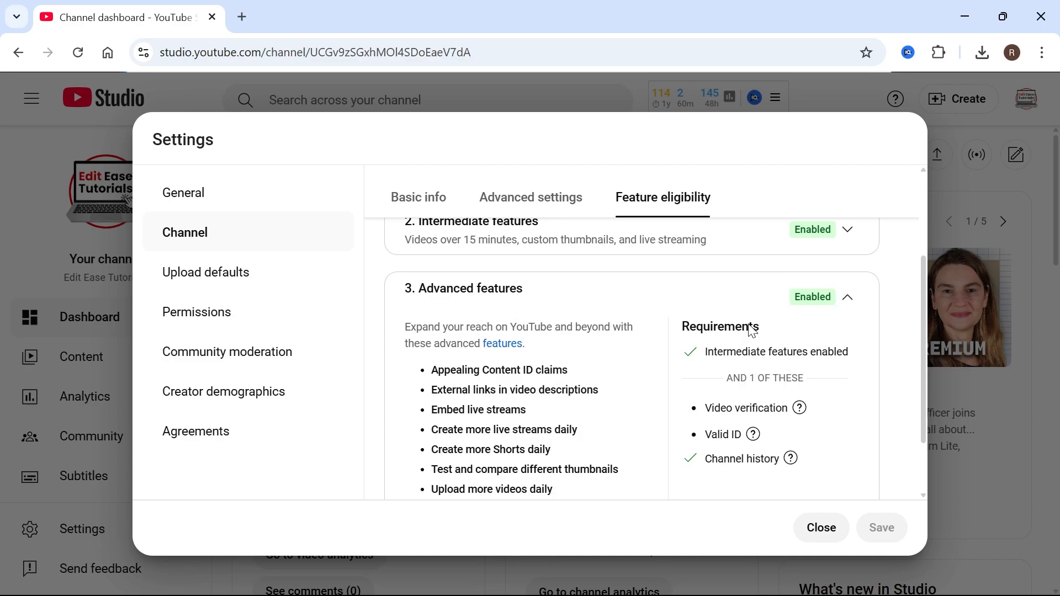
- Close settings and select the plain facebook.com text in the video description
{"action": "left_click", "coordinate": [820, 528]}
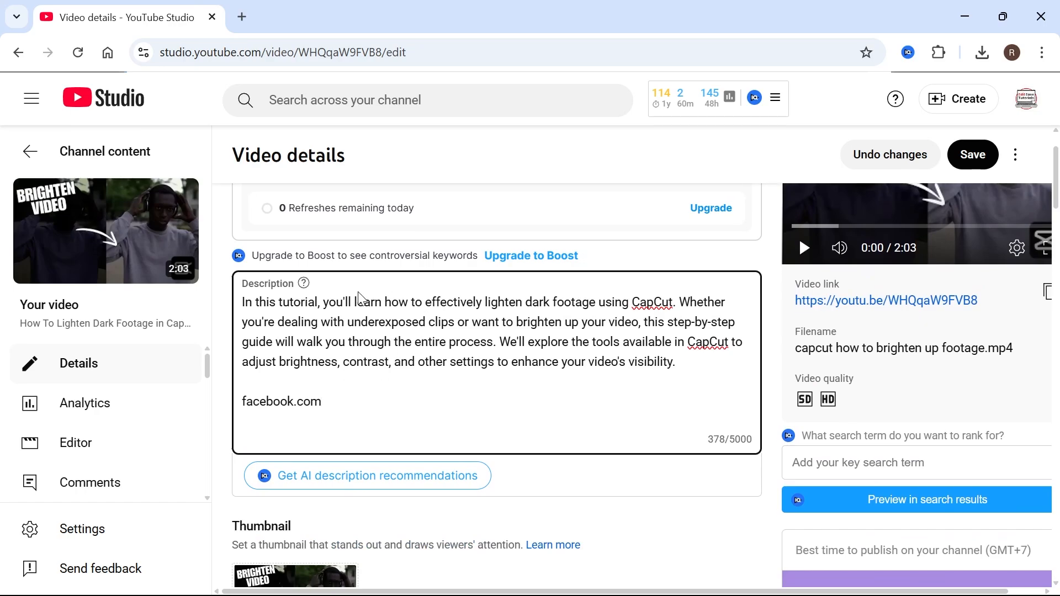
{"action": "left_click", "coordinate": [322, 402]}
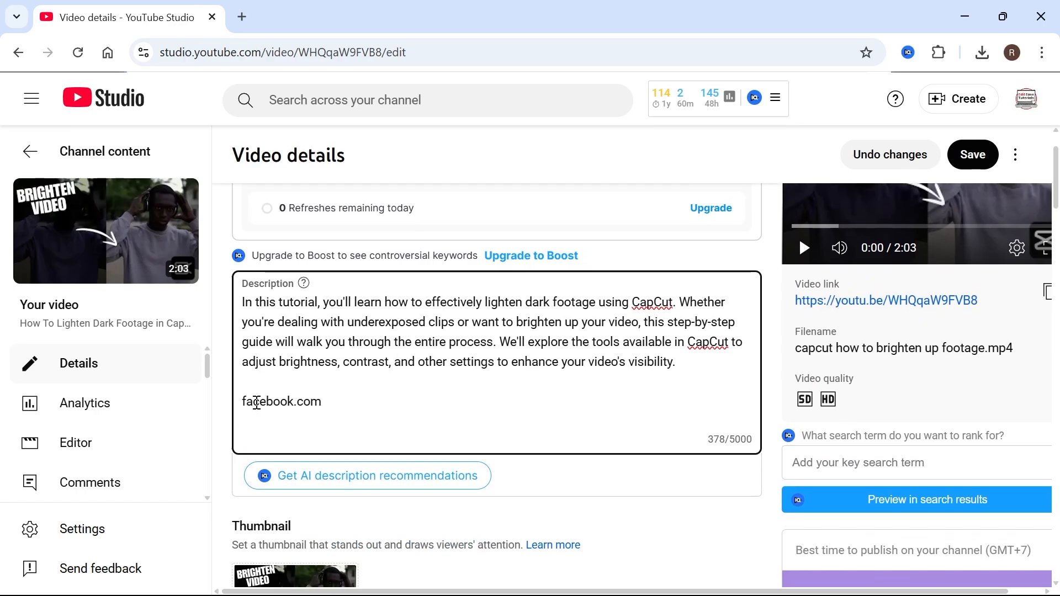
{"action": "double_click", "coordinate": [282, 401]}
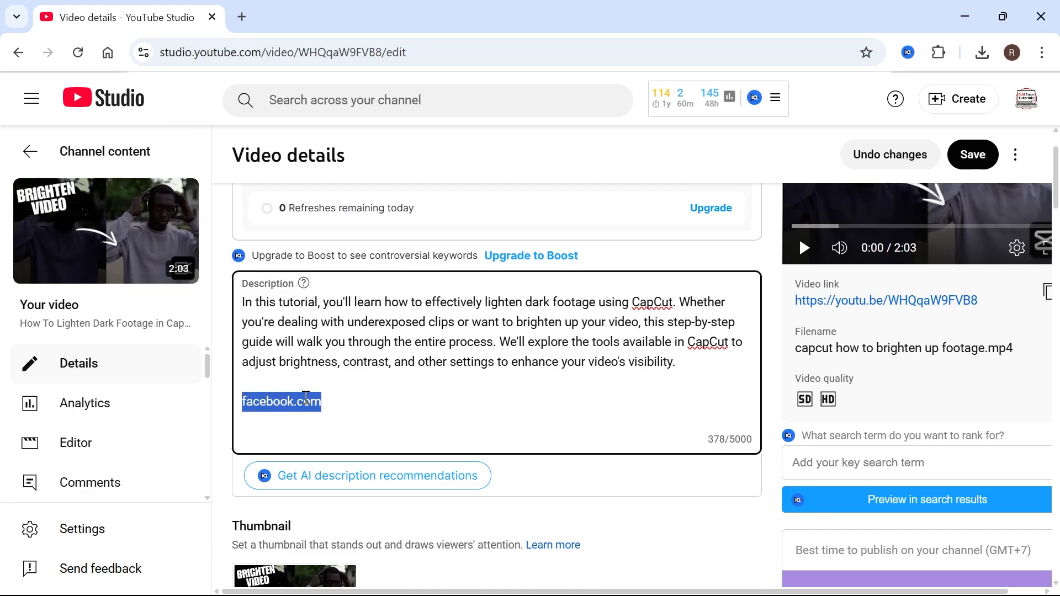
{"action": "left_click", "coordinate": [281, 400]}
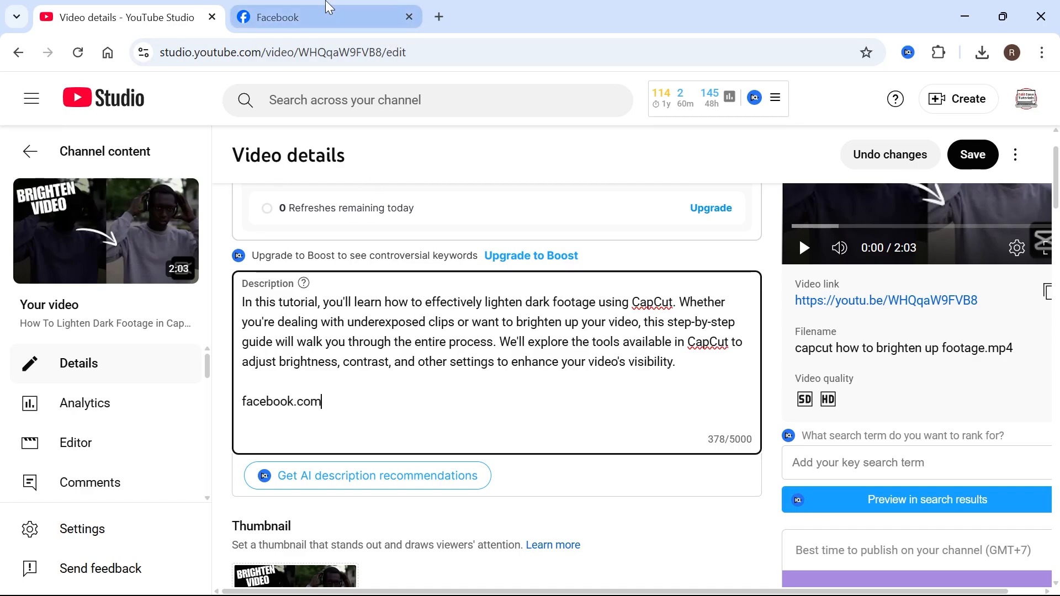
- Copy Facebook's full address from the Facebook tab's address bar
{"action": "left_click", "coordinate": [305, 17]}
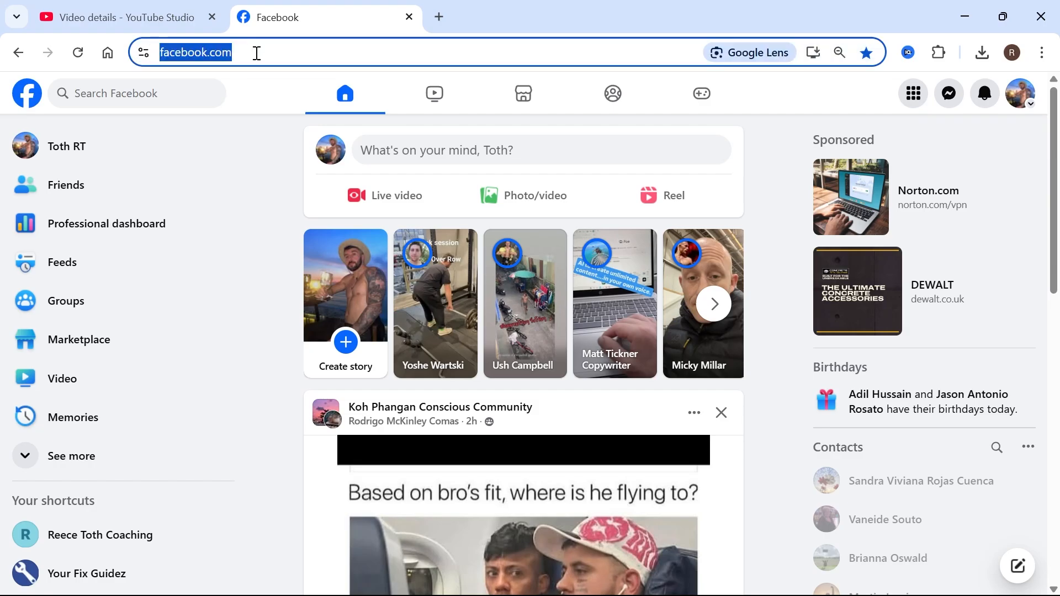
{"action": "right_click", "coordinate": [197, 52]}
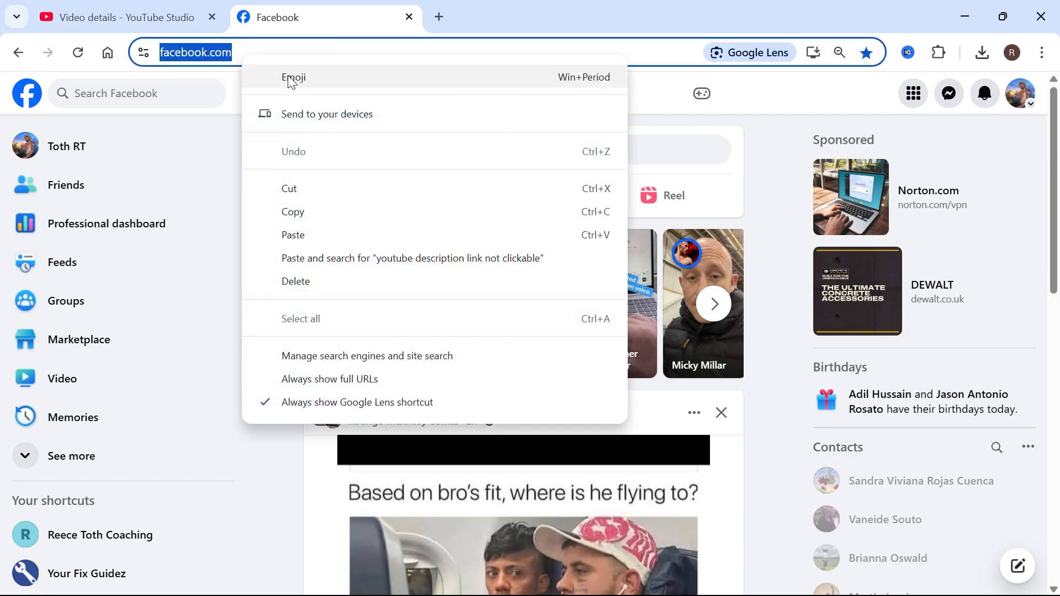
{"action": "left_click", "coordinate": [121, 16]}
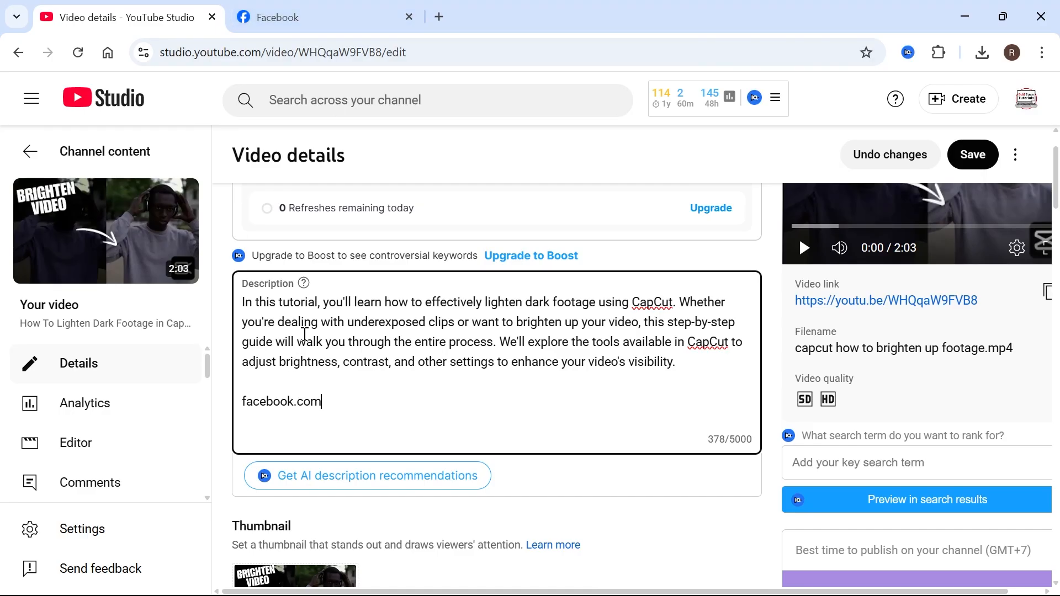
{"action": "right_click", "coordinate": [282, 401]}
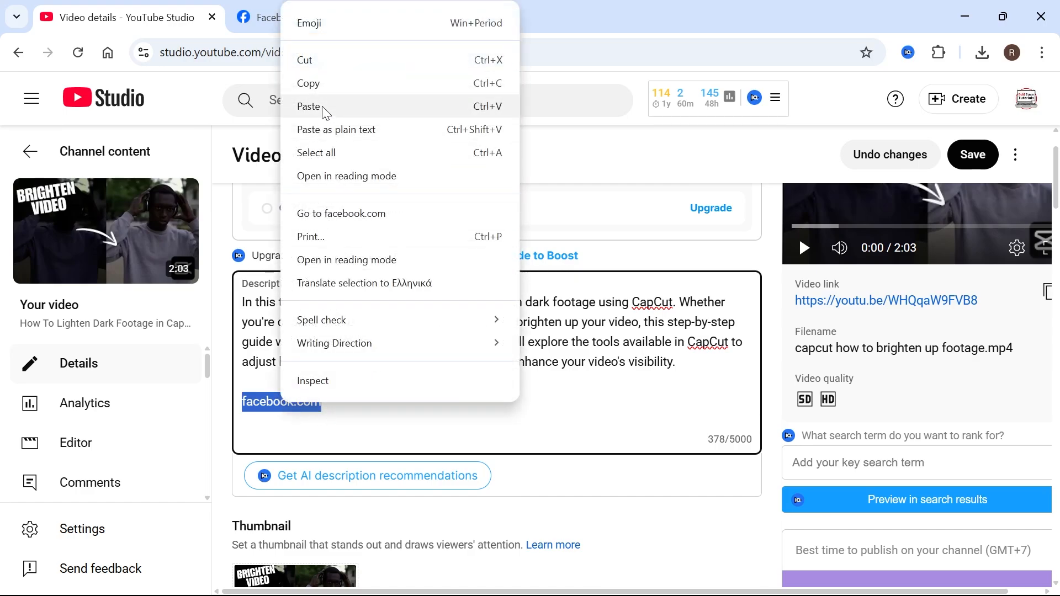
{"action": "left_click", "coordinate": [308, 106]}
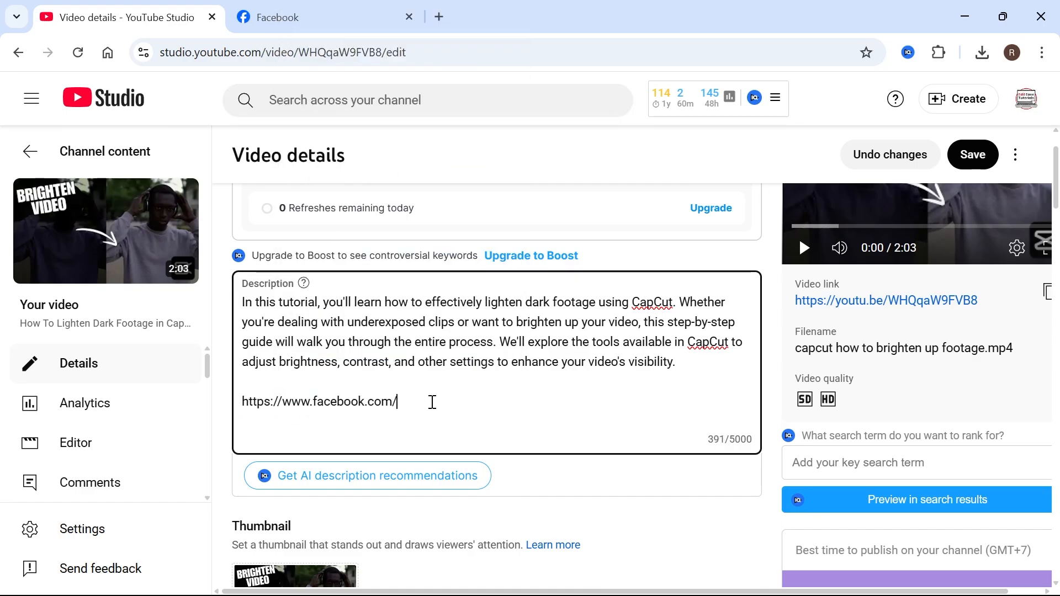
{"action": "key", "text": "ctrl+a"}
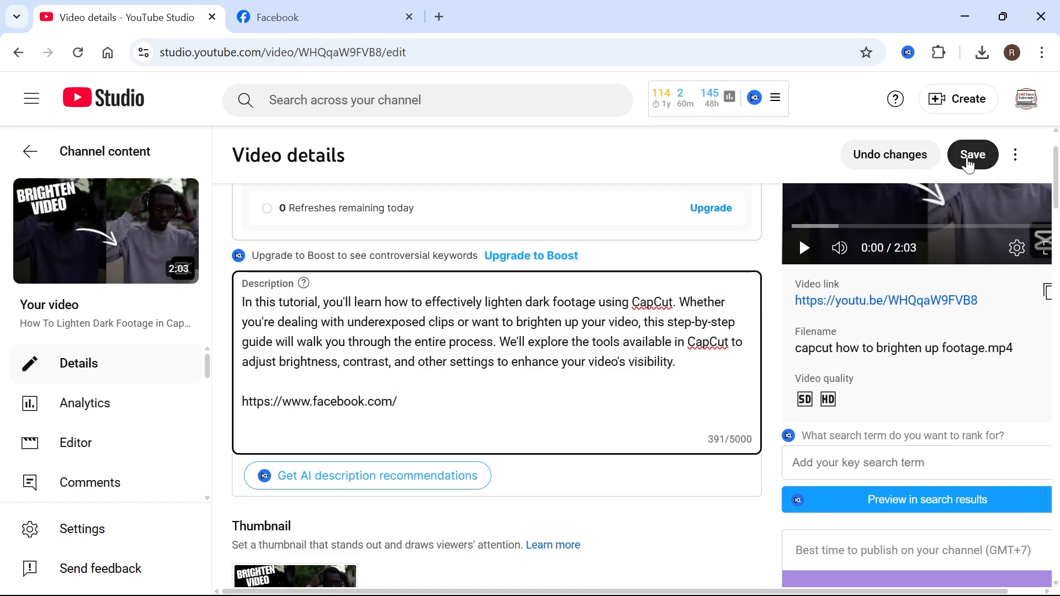
{"action": "double_click", "coordinate": [328, 401]}
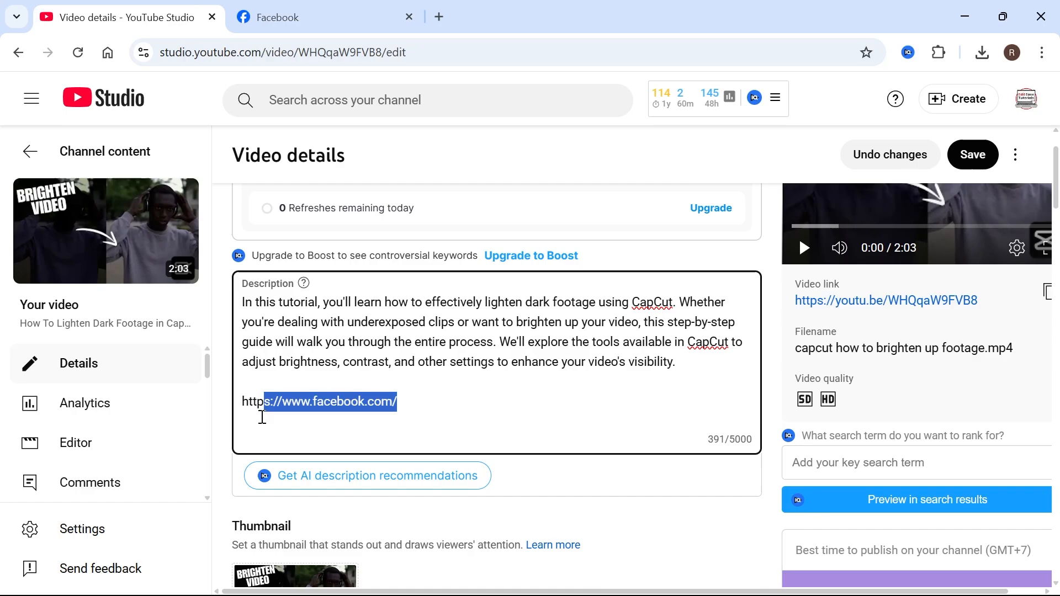